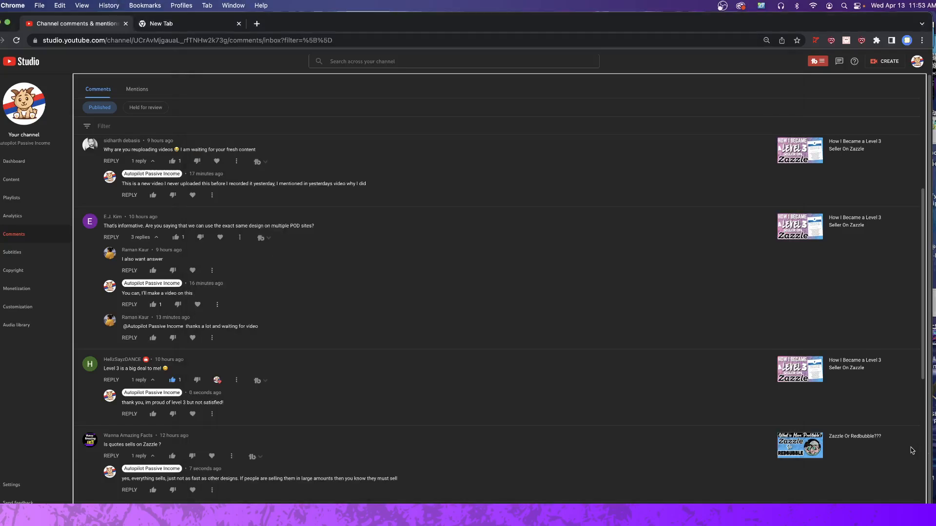
pyautogui.moveTo(905, 439)
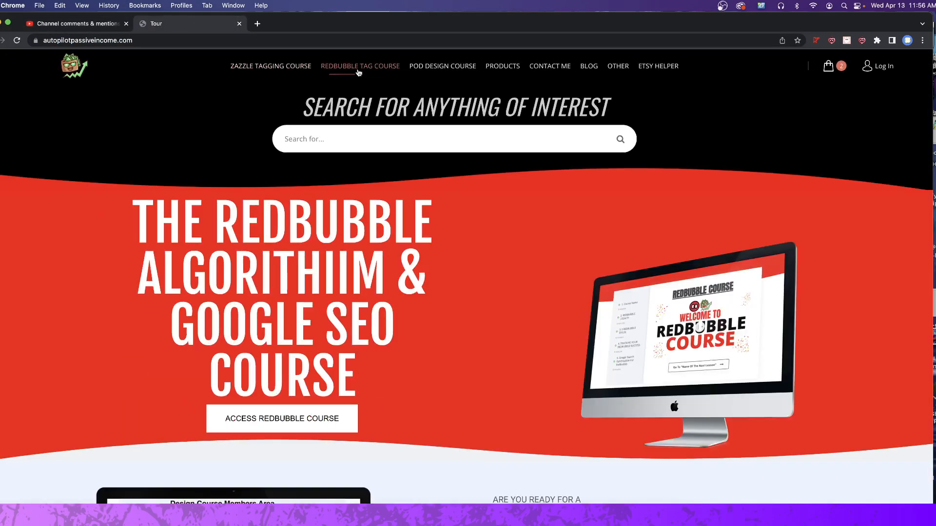
# - Show the Redbubble SEO and tagging course page from the site's top navigation
pyautogui.click(360, 66)
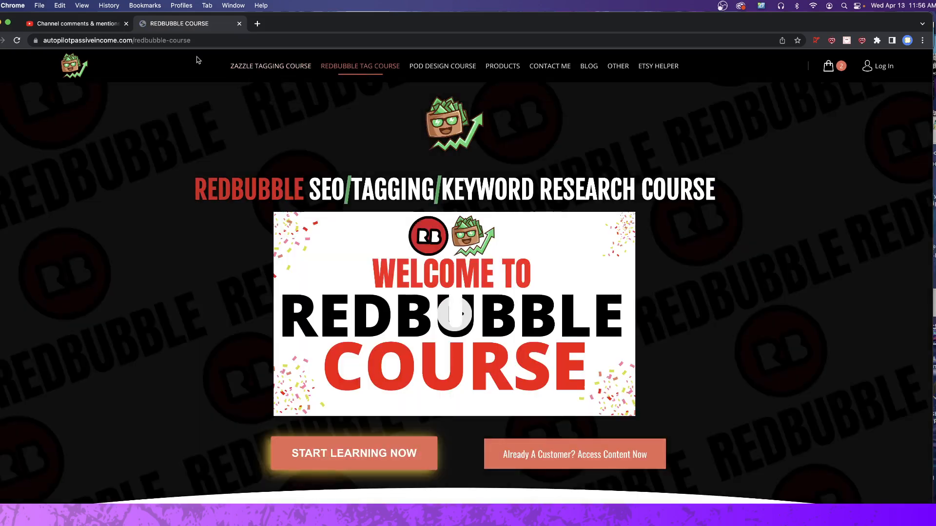
pyautogui.moveTo(96, 105)
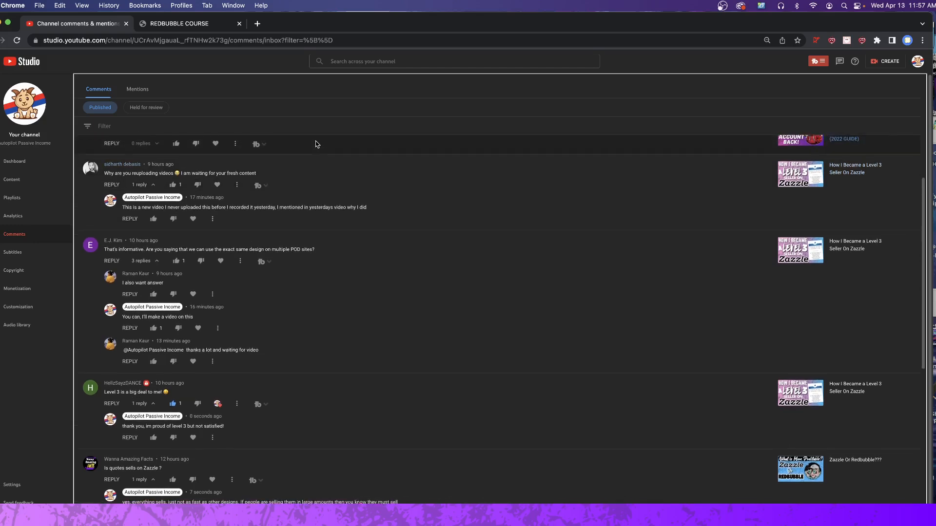
# - Scroll the comments inbox, then start a fresh incognito window with Cmd+Shift+N
pyautogui.scroll(-3)
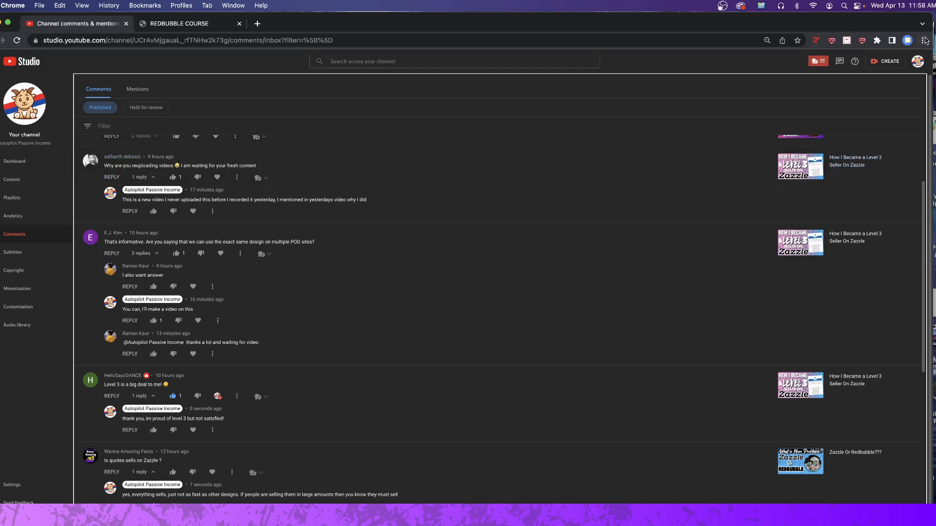
pyautogui.press('cmd+shift+n')
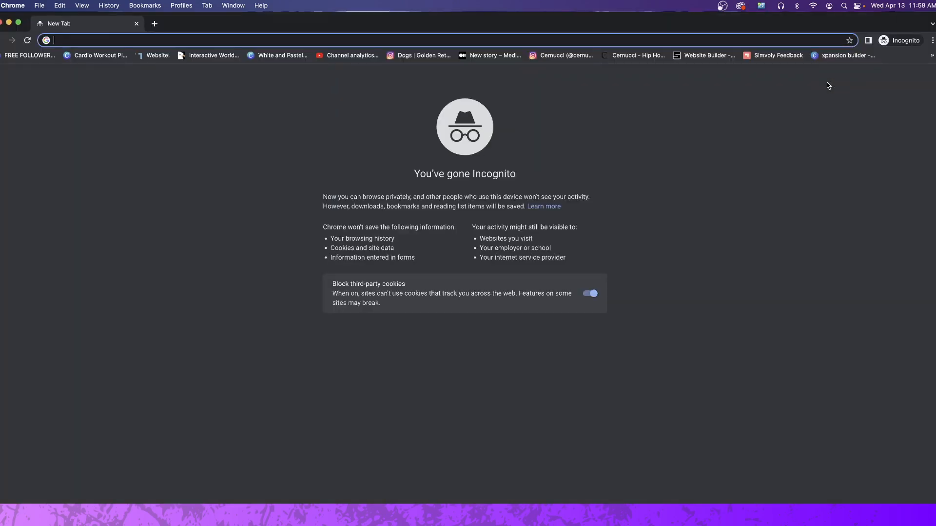
# - Google 'society', take the society6 suggestion and land on the official Society6 site
pyautogui.write('society')
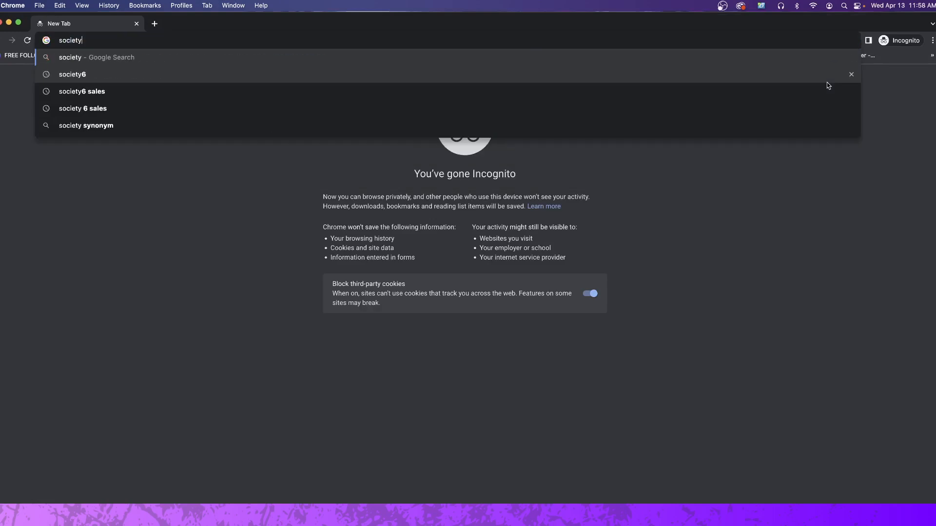
pyautogui.click(71, 74)
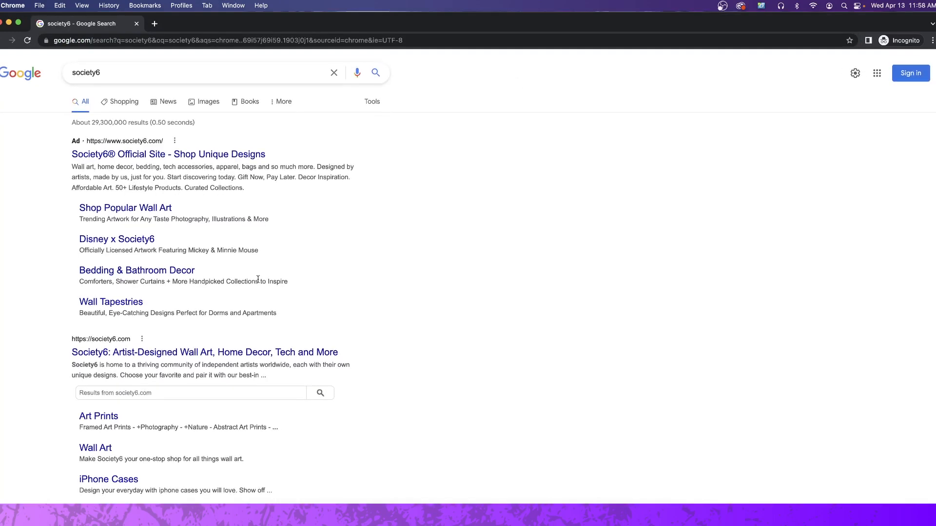
pyautogui.click(205, 352)
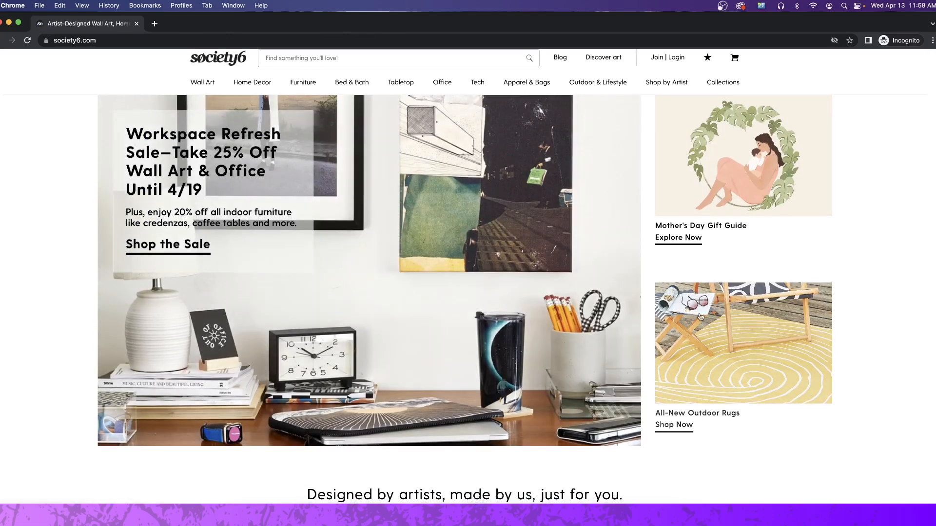
pyautogui.scroll(-3)
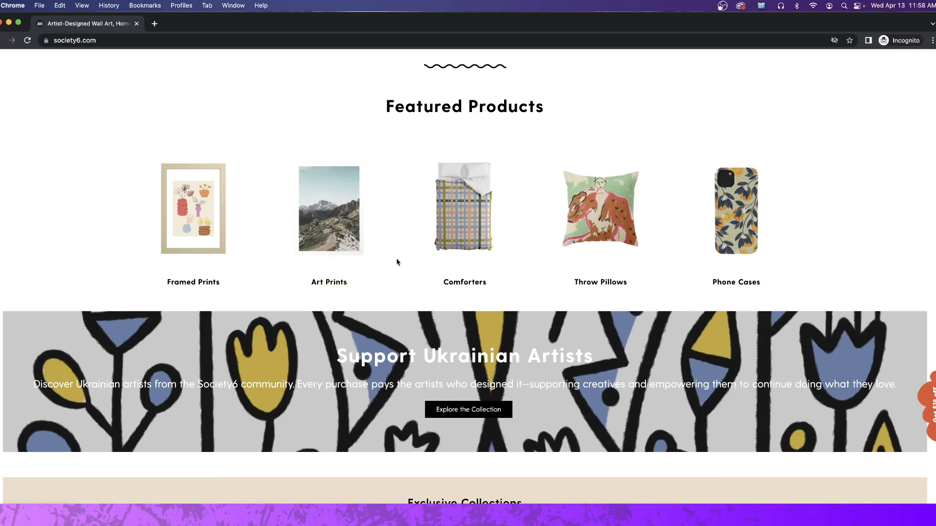
pyautogui.moveTo(394, 262)
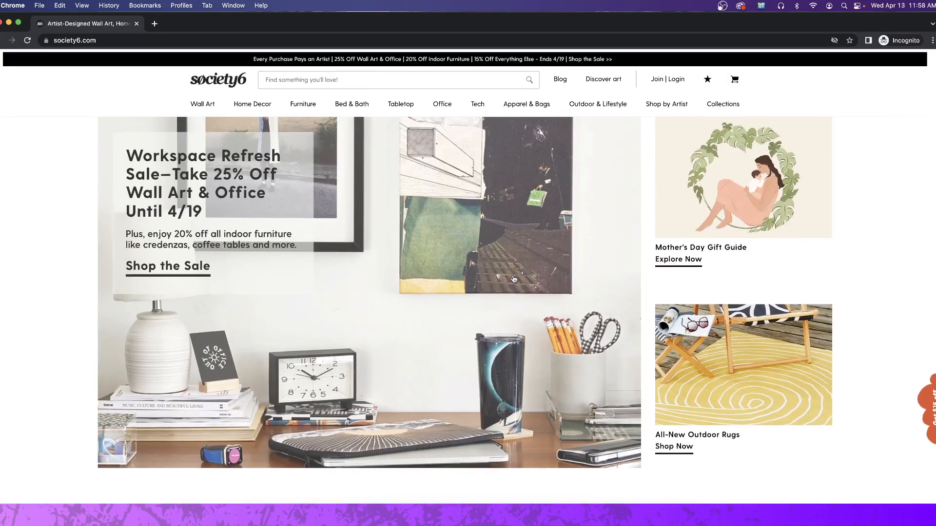
pyautogui.scroll(-3)
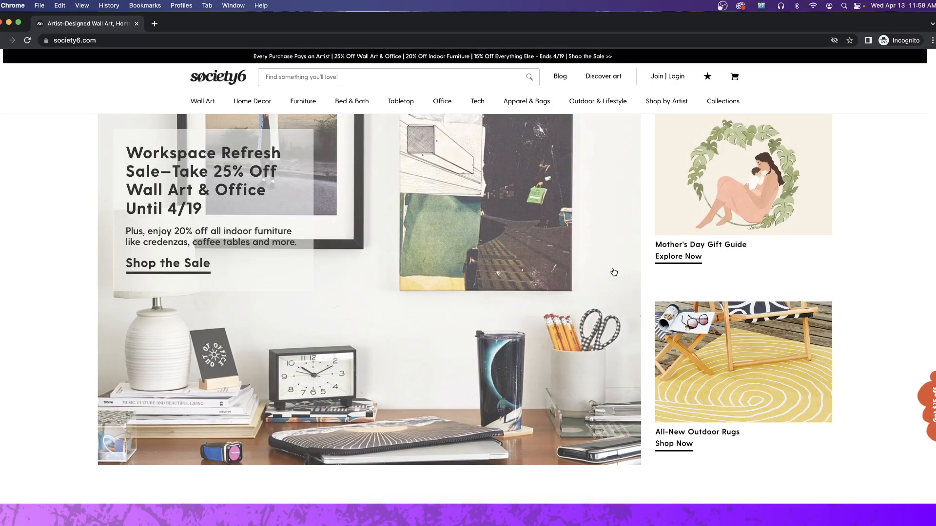
pyautogui.moveTo(604, 274)
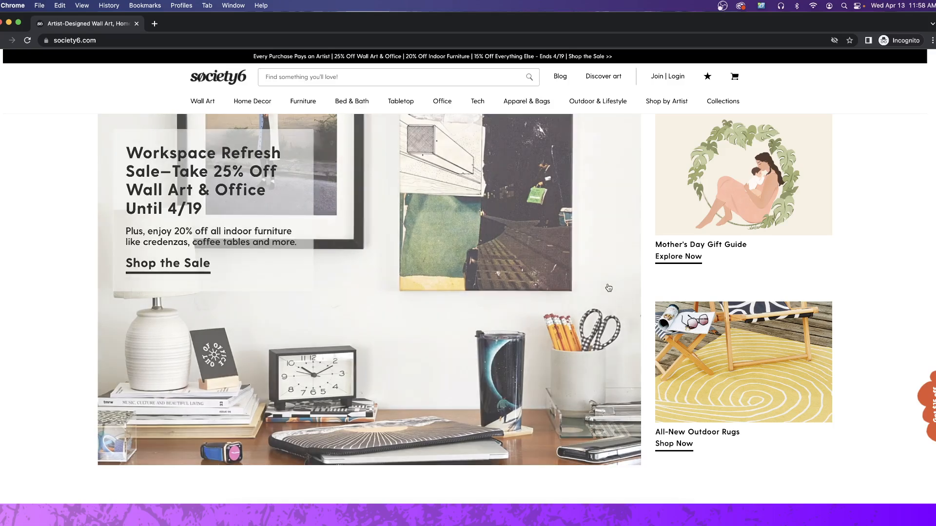
pyautogui.moveTo(595, 285)
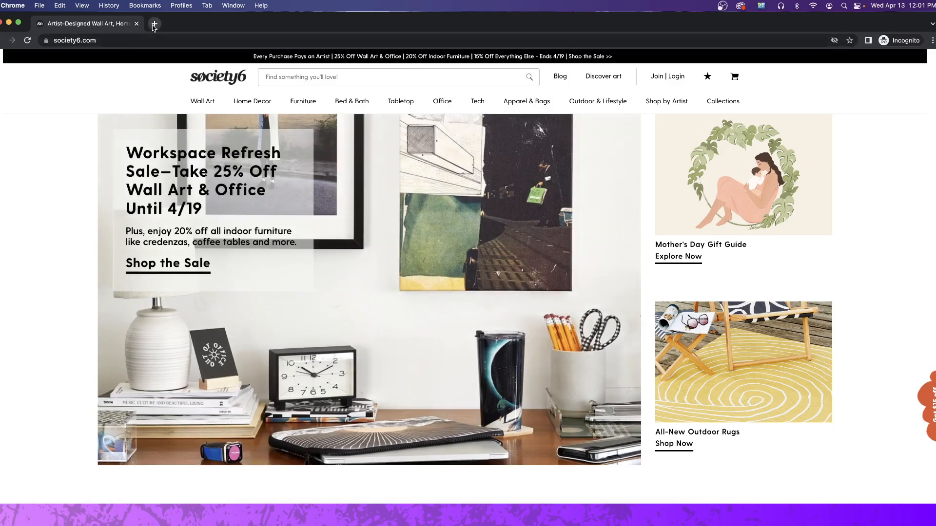
pyautogui.moveTo(154, 24)
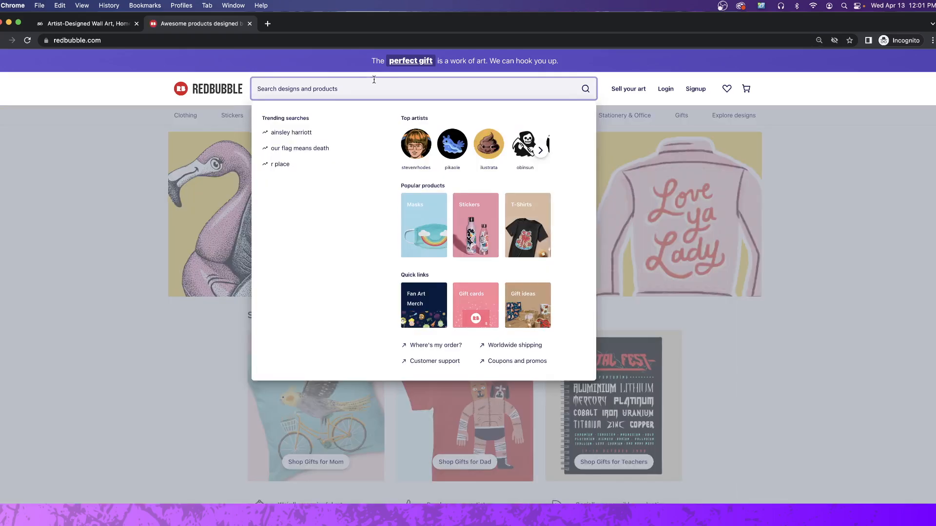
# - Search Redbubble for 'unicorn' to list its unicorn products
pyautogui.write('unicorn')
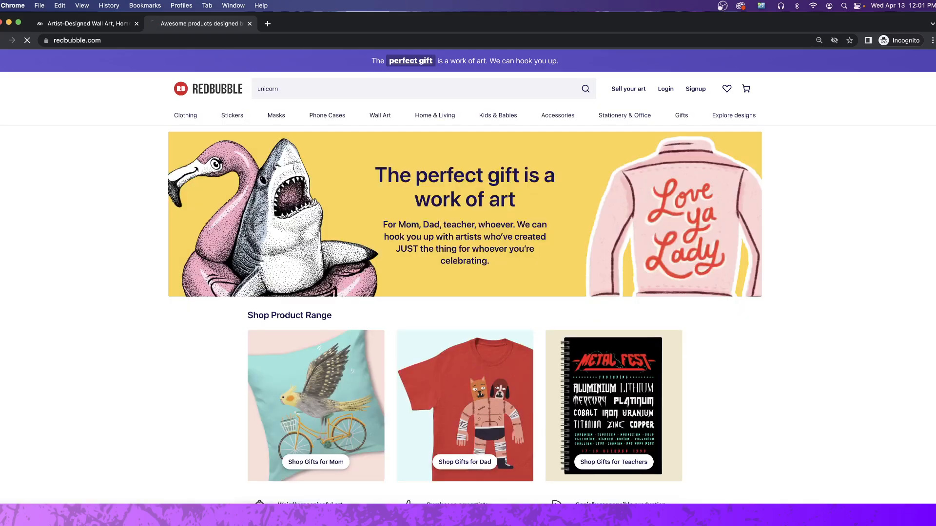
pyautogui.click(584, 88)
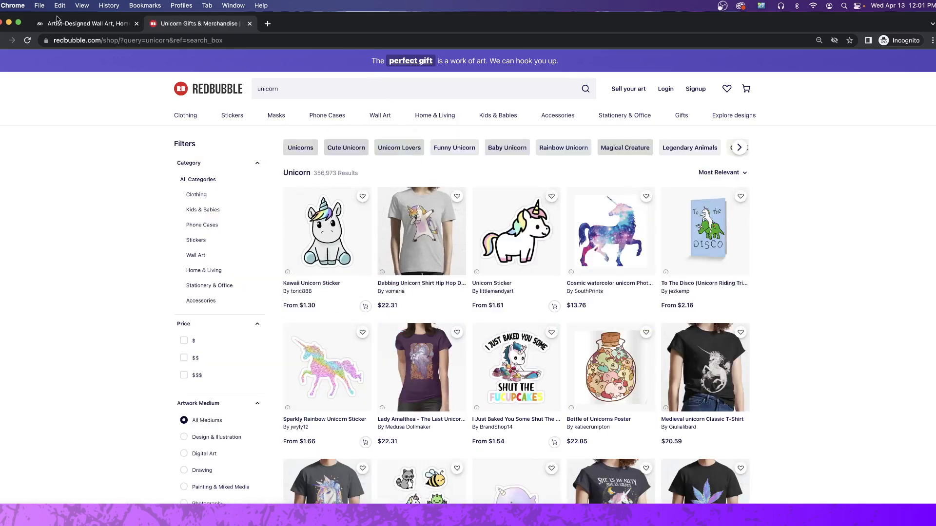
# - Search Society6 for 'unicorn', dismiss the free-shipping pop-up, then return to Redbubble's results
pyautogui.click(84, 24)
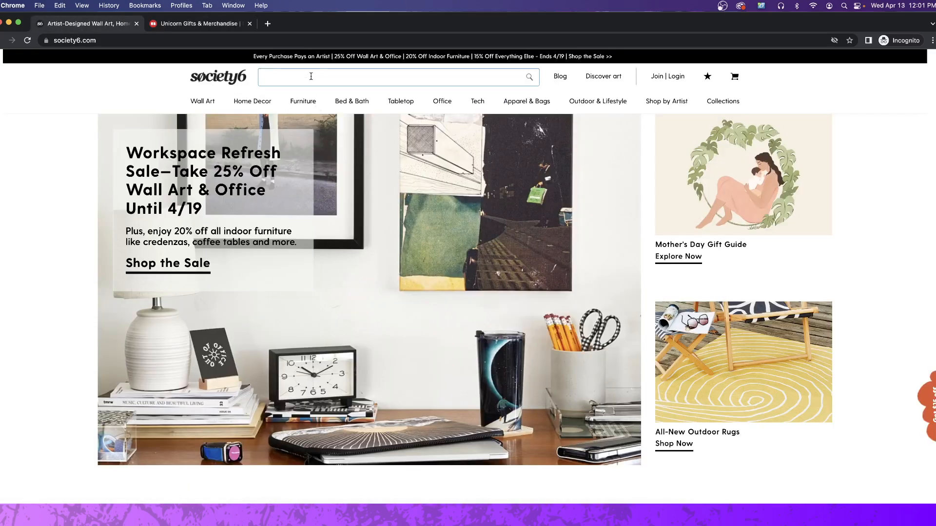
pyautogui.write('unicorn')
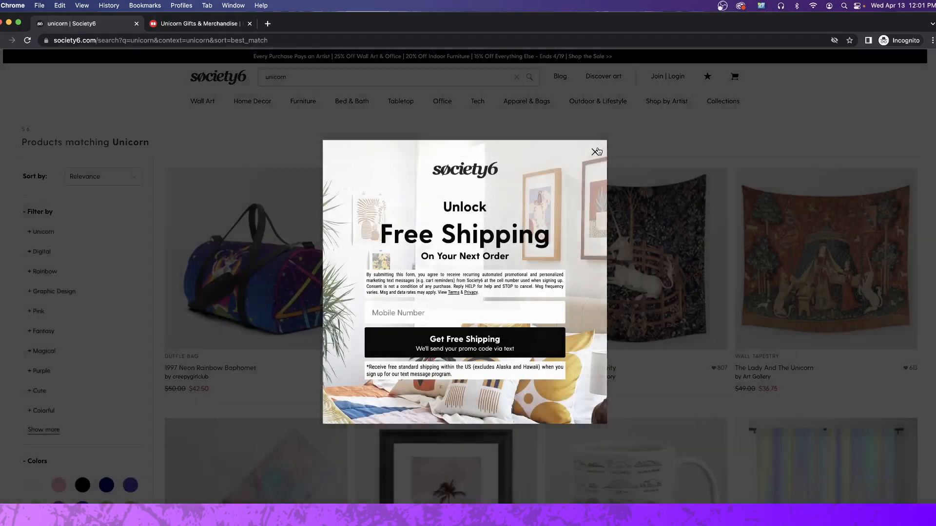
pyautogui.click(596, 152)
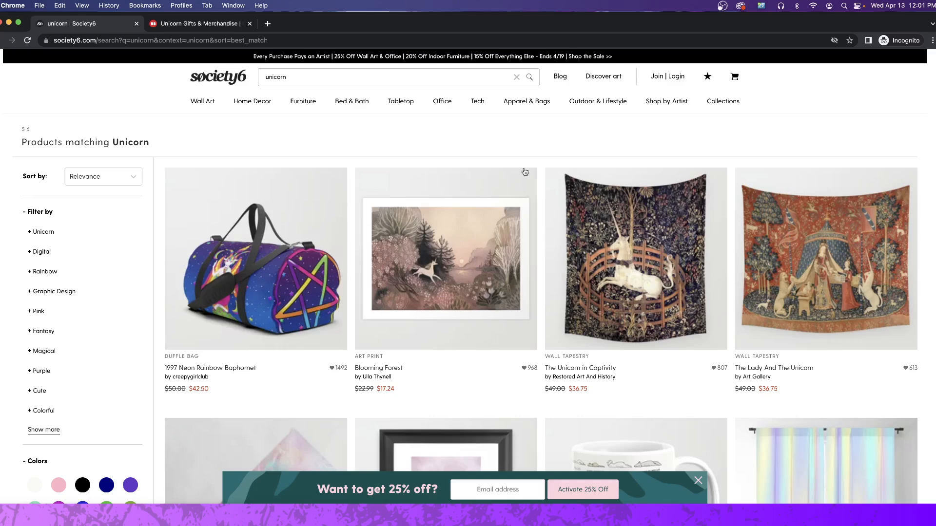
pyautogui.click(200, 23)
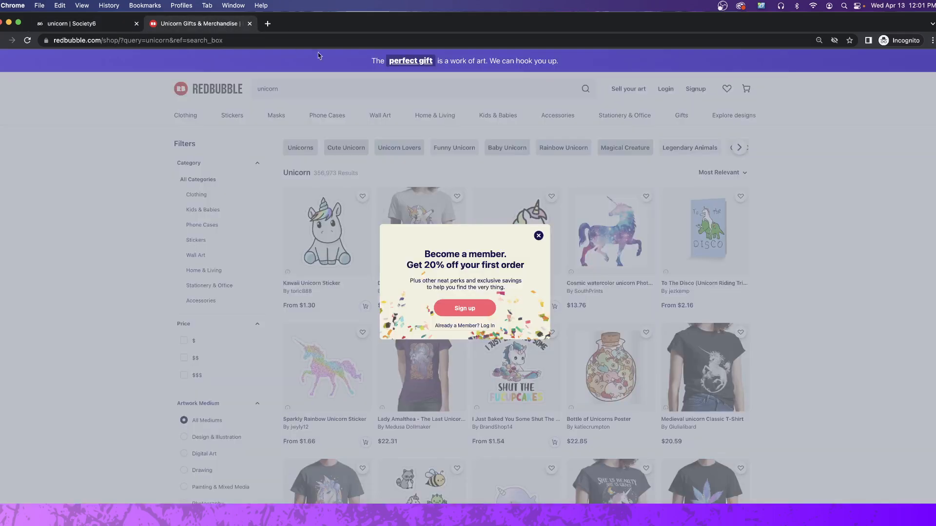
# - Dismiss Redbubble's 'Become a member' pop-up and keep its unicorn results on screen
pyautogui.click(538, 235)
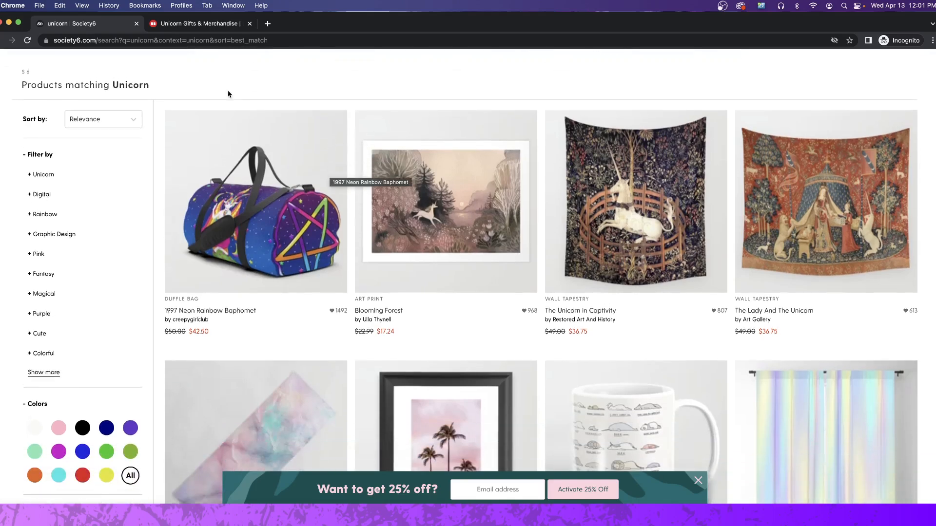
pyautogui.click(199, 24)
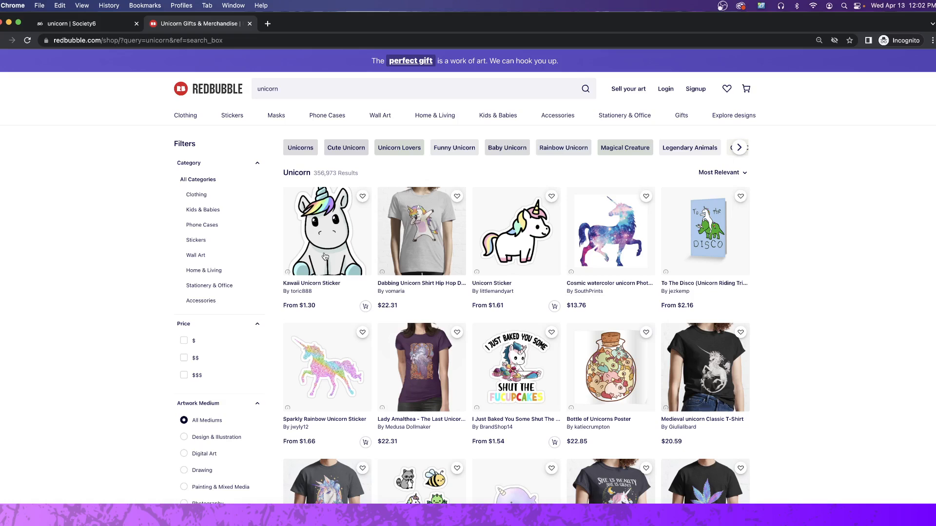
pyautogui.moveTo(110, 6)
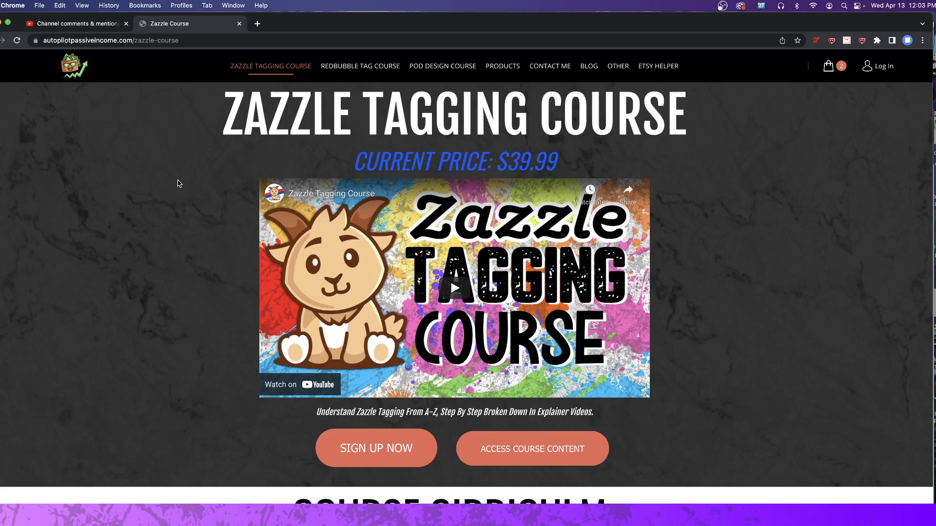
# - Show the Redbubble tagging course page from the site navigation
pyautogui.click(360, 65)
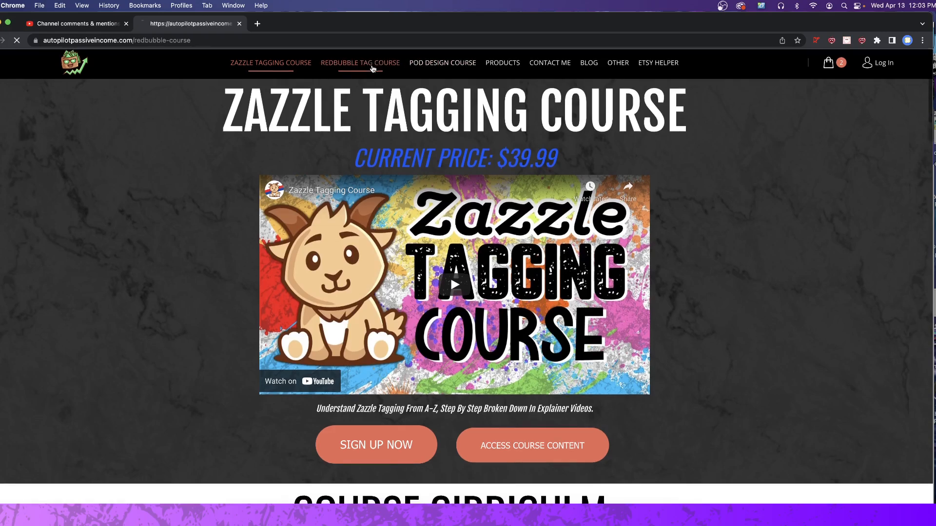
pyautogui.click(360, 63)
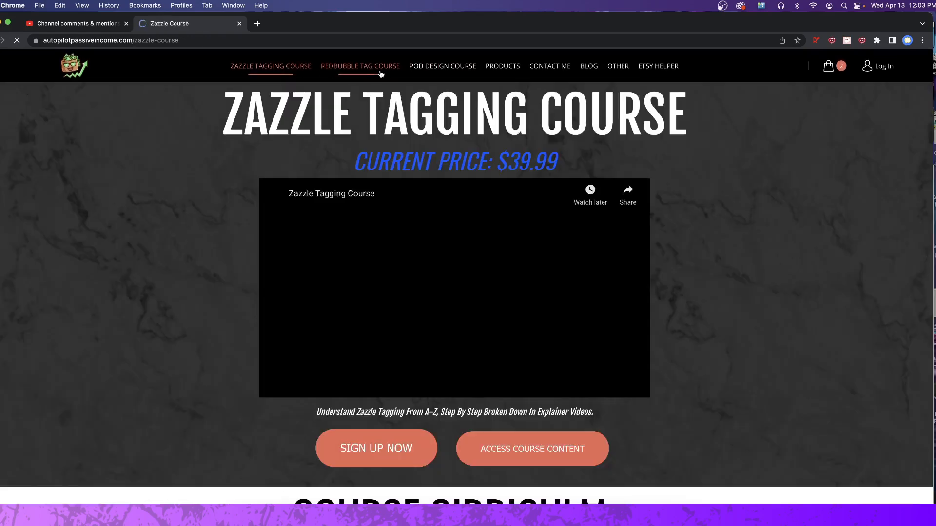
pyautogui.click(360, 65)
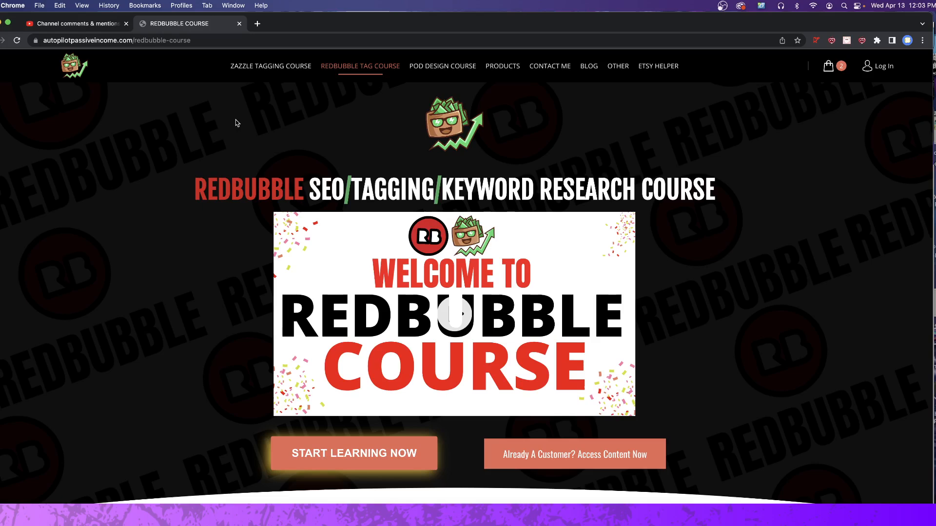
pyautogui.moveTo(276, 107)
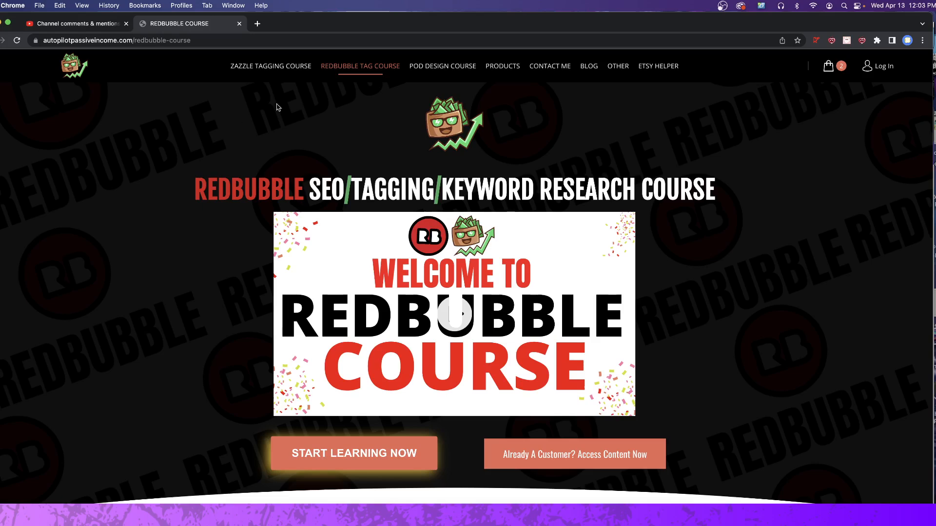
# - Return to the Zazzle tagging course page, then back to the YouTube Studio comments
pyautogui.click(270, 66)
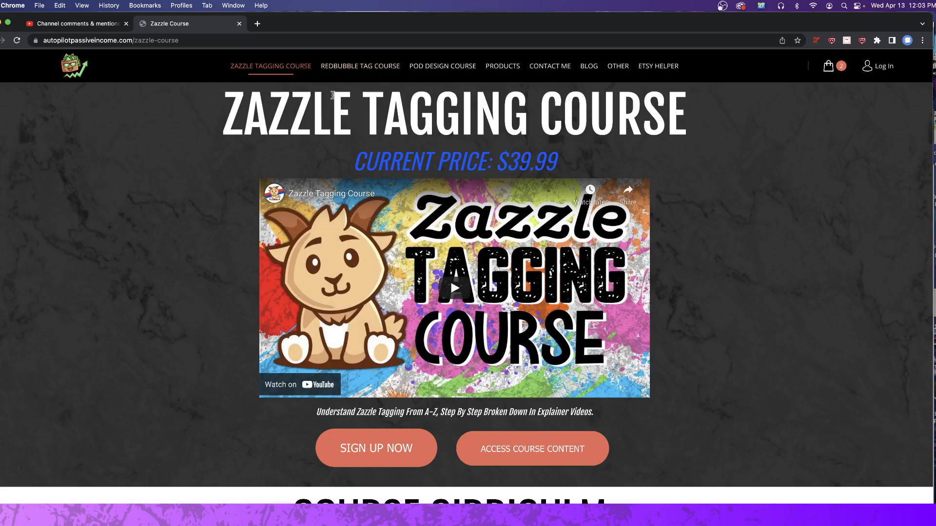
pyautogui.moveTo(233, 97)
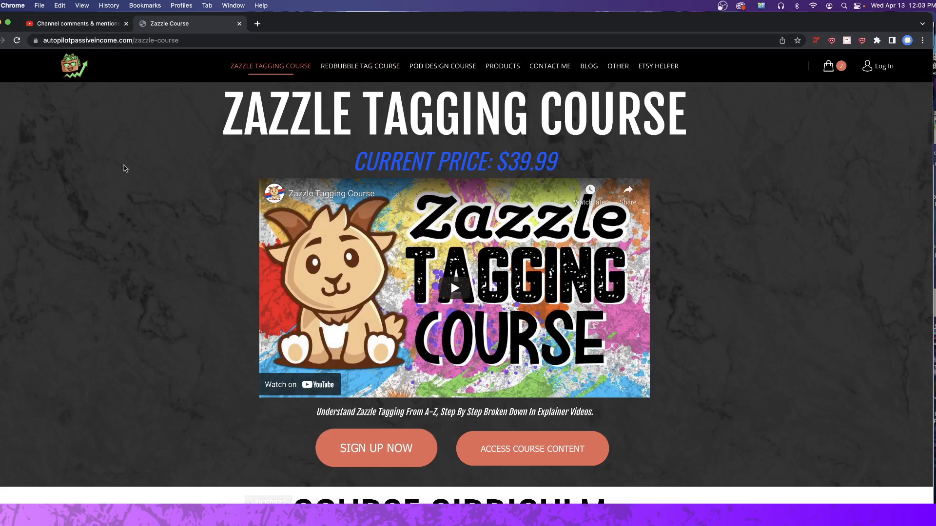
pyautogui.click(71, 24)
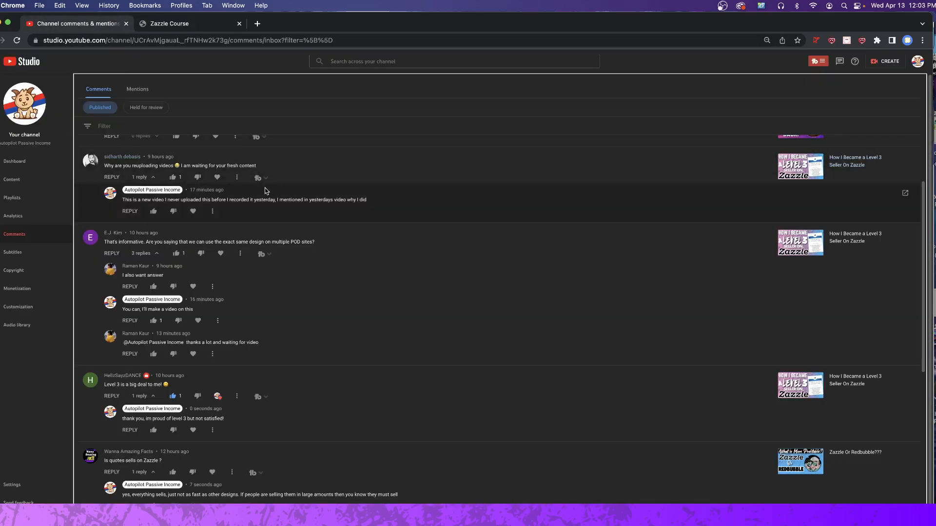
pyautogui.moveTo(217, 283)
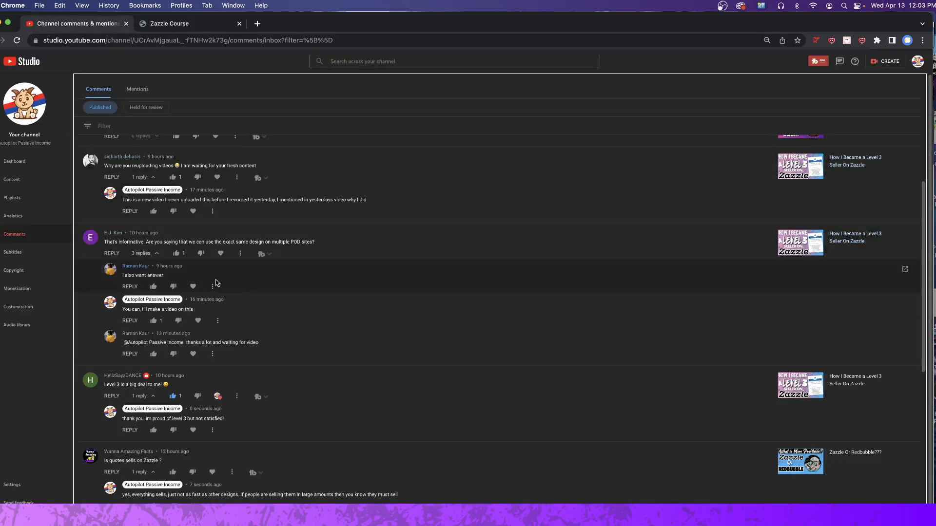